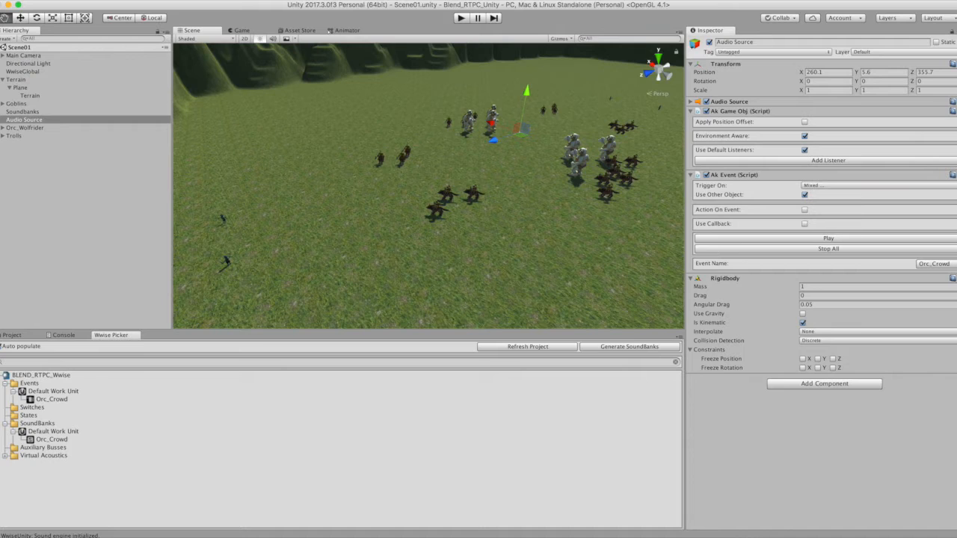
{"action": "mouse_move", "coordinate": [416, 452]}
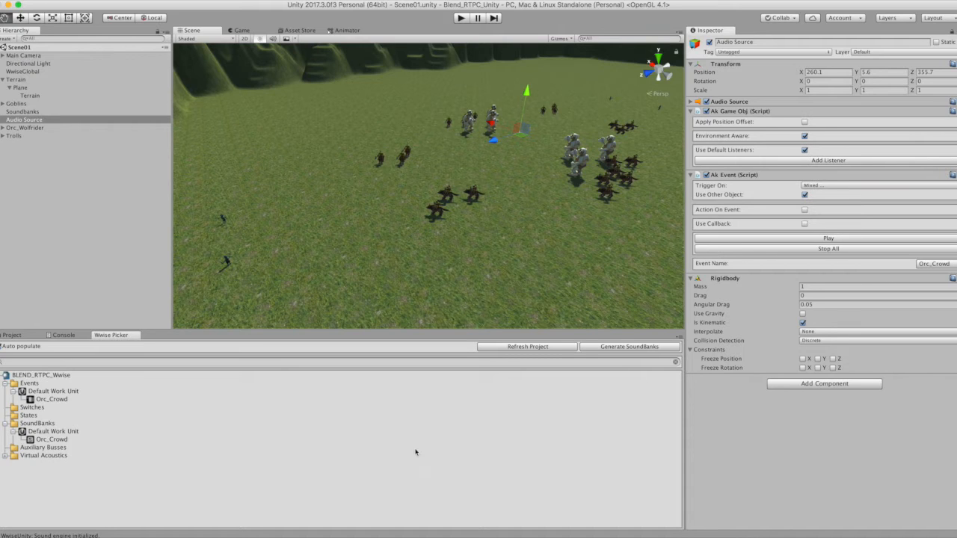
{"action": "mouse_move", "coordinate": [302, 226]}
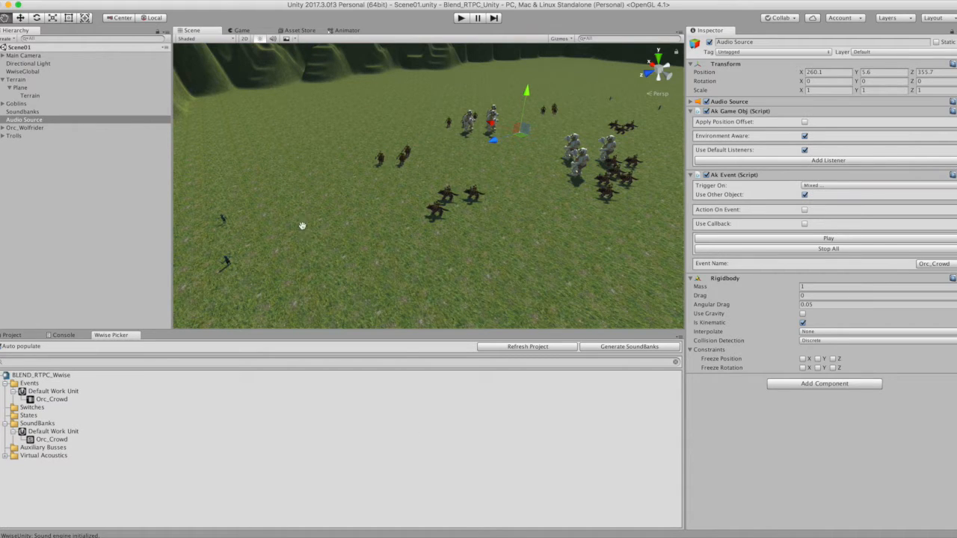
{"action": "mouse_move", "coordinate": [593, 112]}
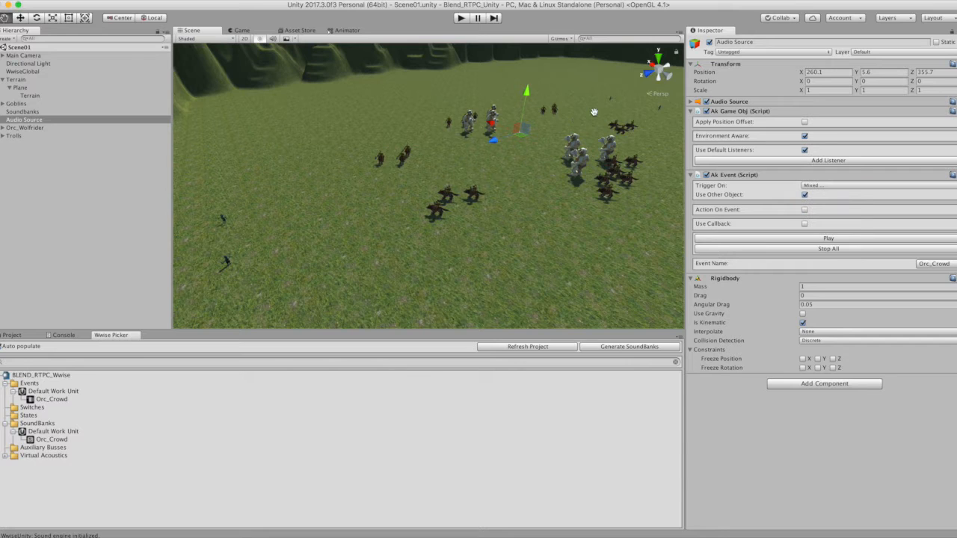
{"action": "mouse_move", "coordinate": [261, 216]}
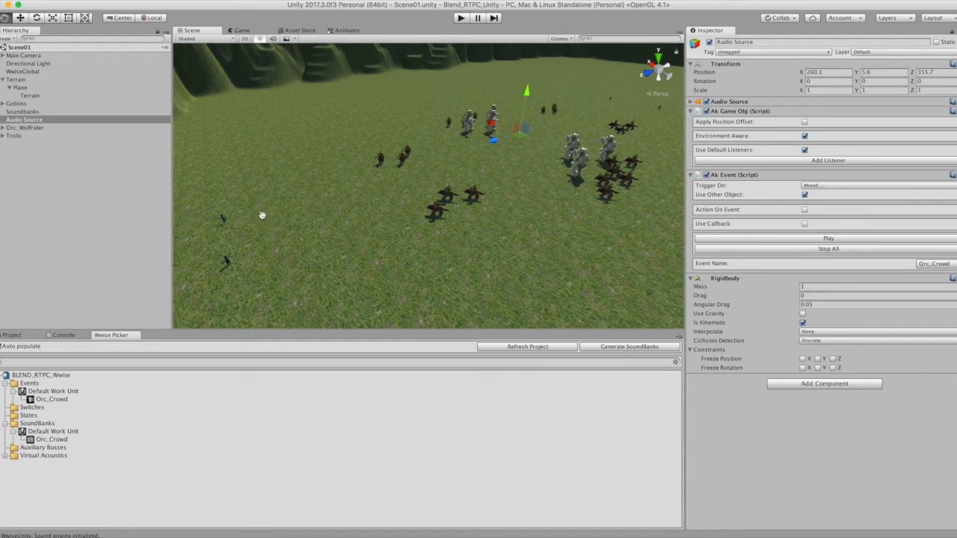
{"action": "mouse_move", "coordinate": [210, 284]}
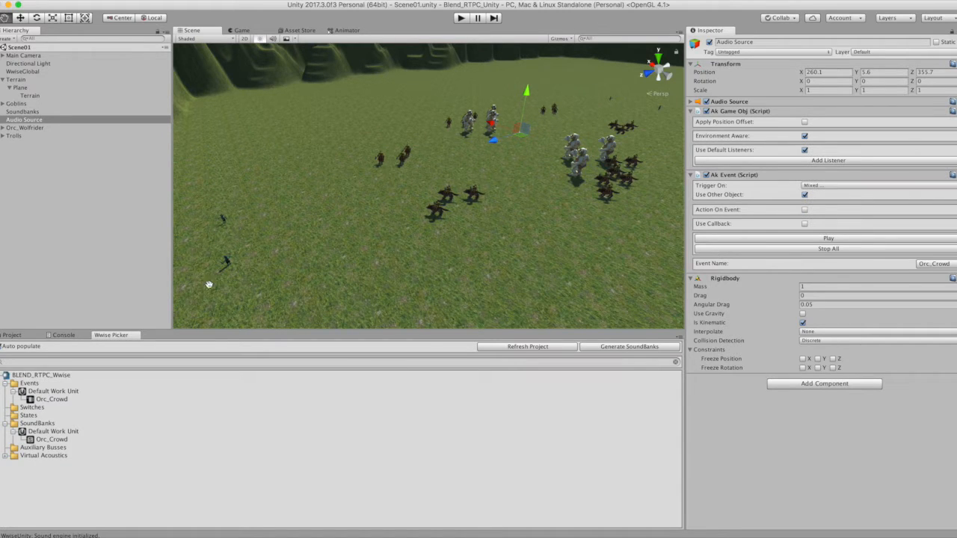
{"action": "mouse_move", "coordinate": [251, 198]}
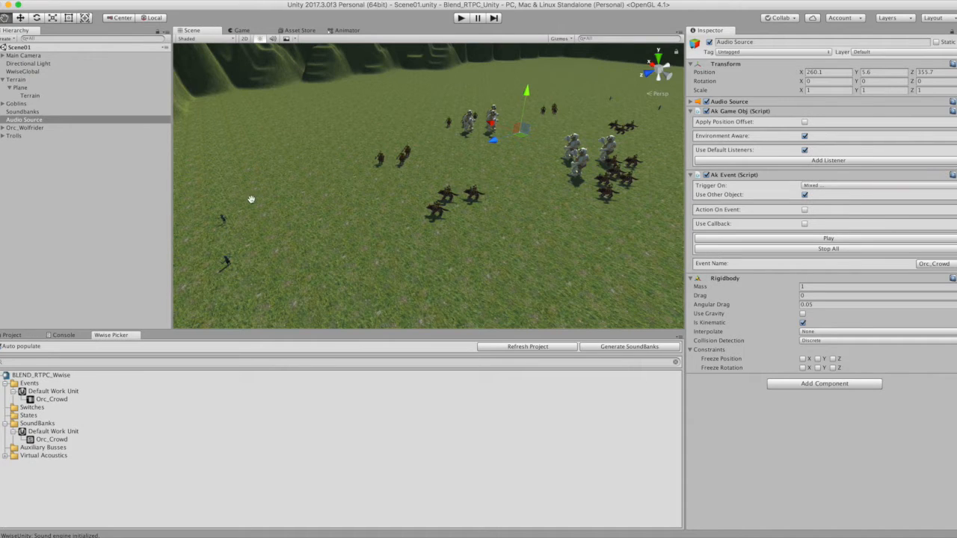
{"action": "mouse_move", "coordinate": [281, 237]}
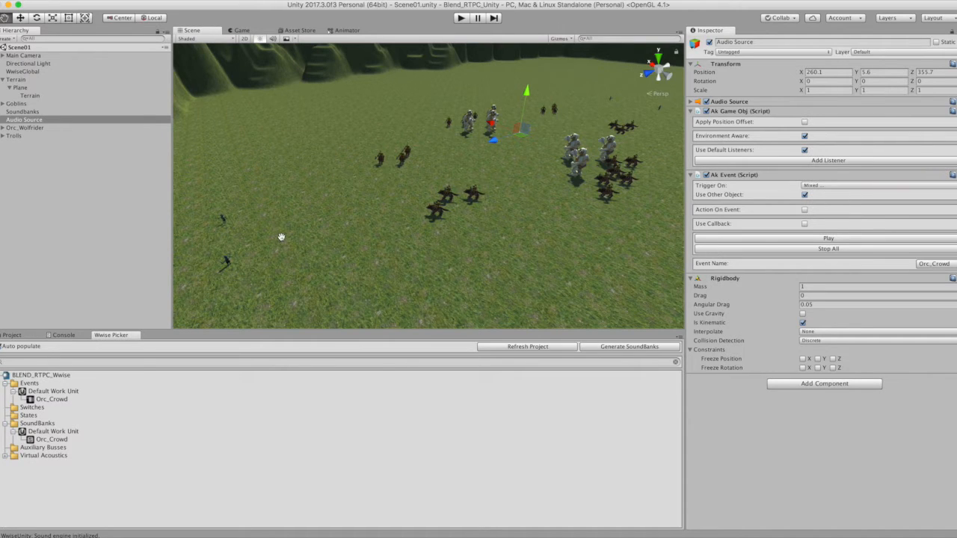
{"action": "mouse_move", "coordinate": [389, 192]}
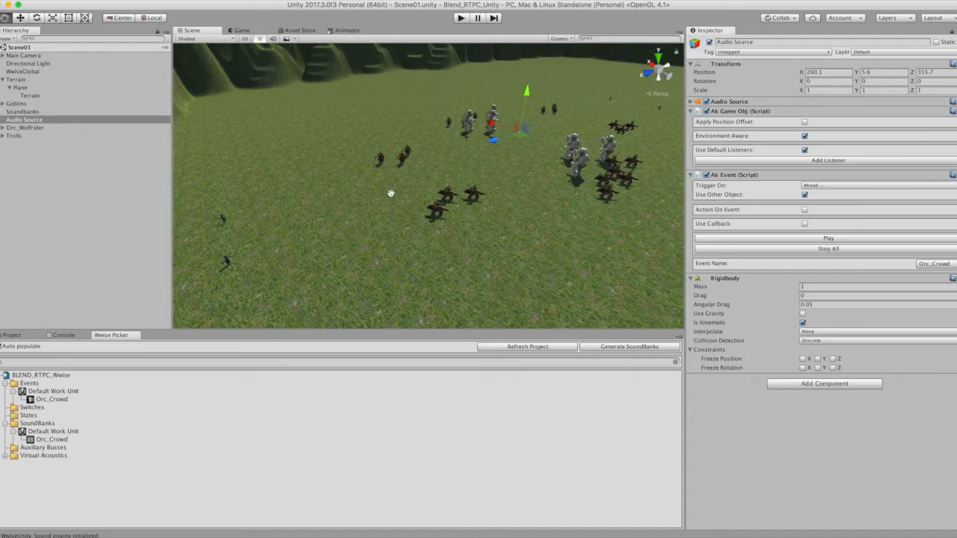
{"action": "mouse_move", "coordinate": [380, 145]}
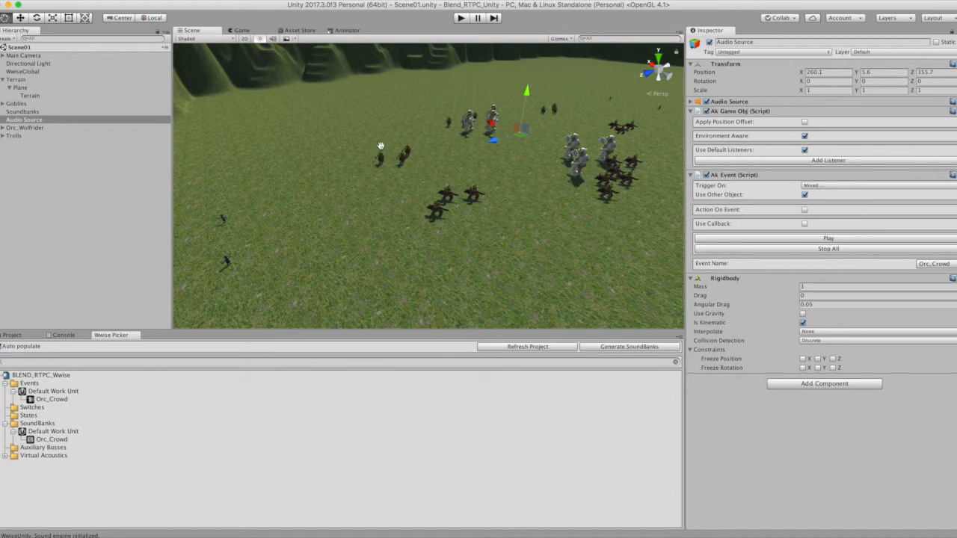
{"action": "mouse_move", "coordinate": [474, 162]}
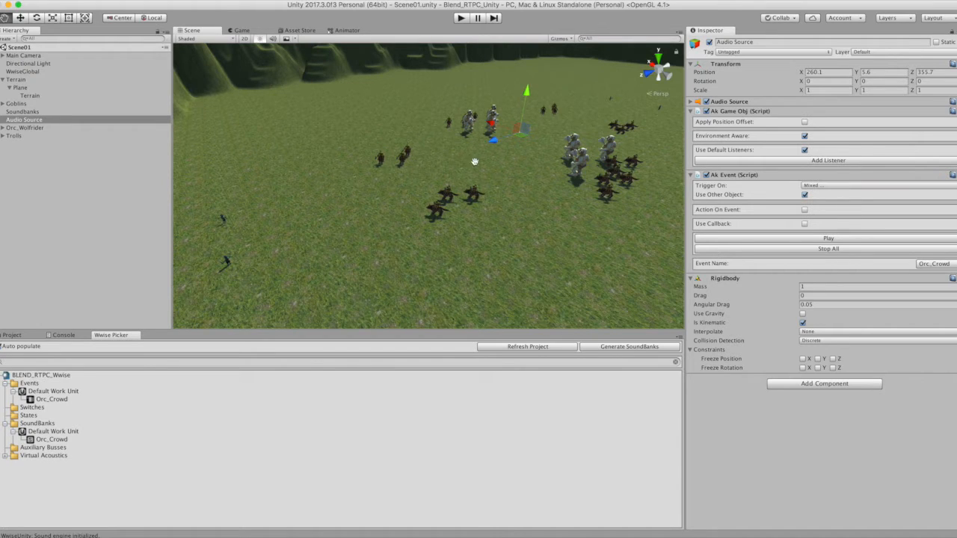
{"action": "mouse_move", "coordinate": [576, 171]}
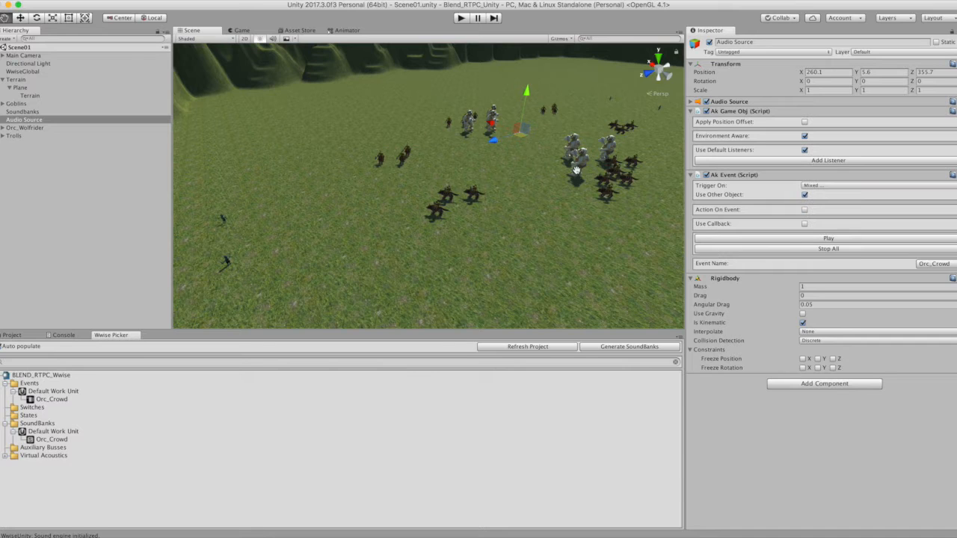
{"action": "mouse_move", "coordinate": [598, 173]}
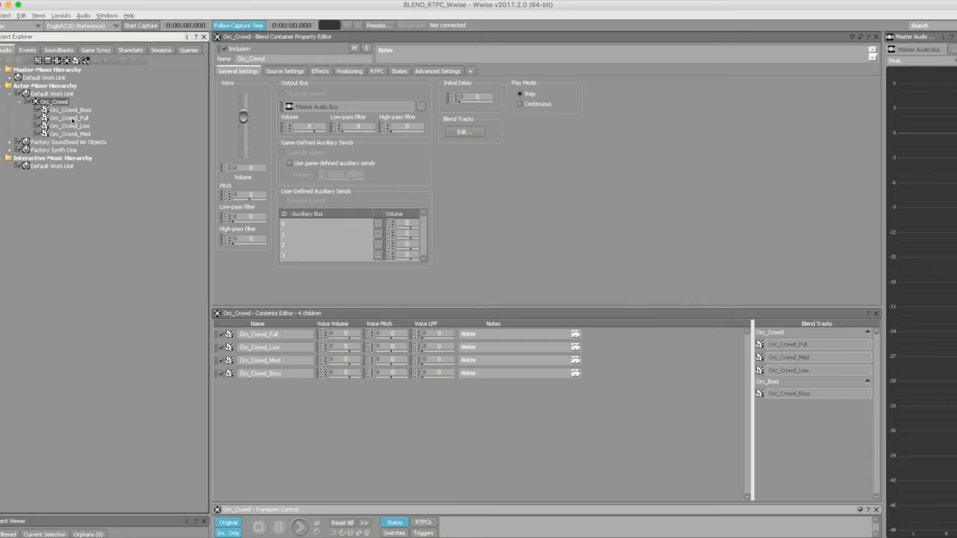
Inspect the Orc_Crowd_Full stem and its source waveform, then return to the Orc_Crowd container
{"action": "left_click", "coordinate": [69, 118]}
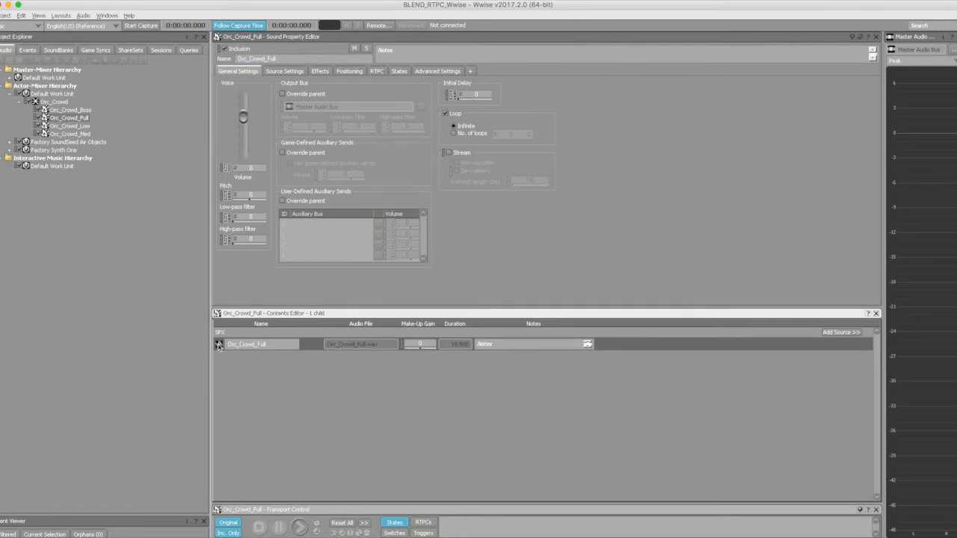
{"action": "double_click", "coordinate": [359, 344]}
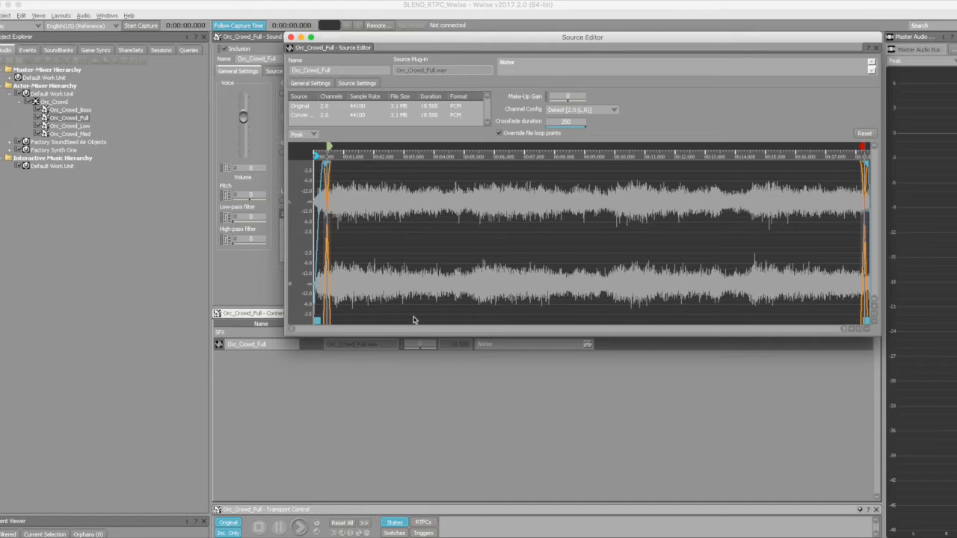
{"action": "mouse_move", "coordinate": [450, 140]}
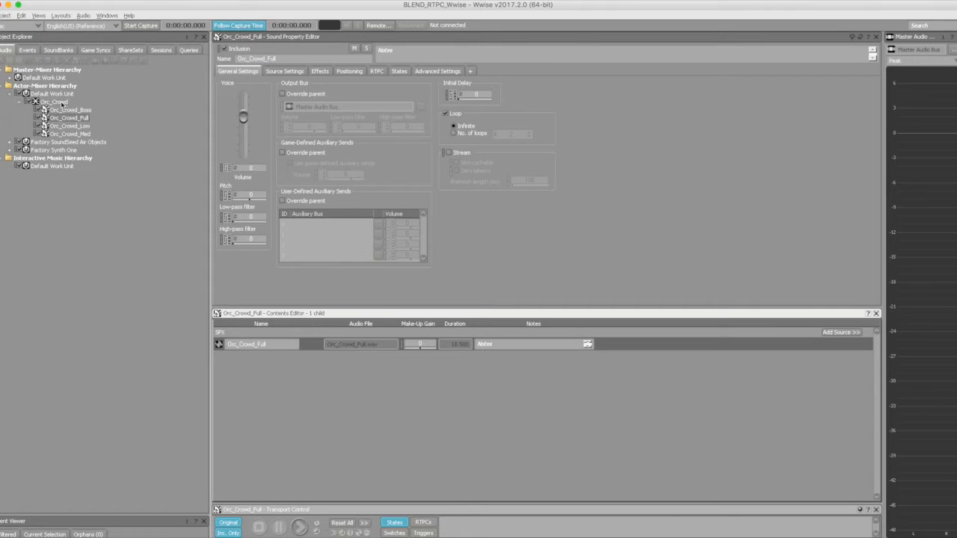
{"action": "left_click", "coordinate": [54, 102]}
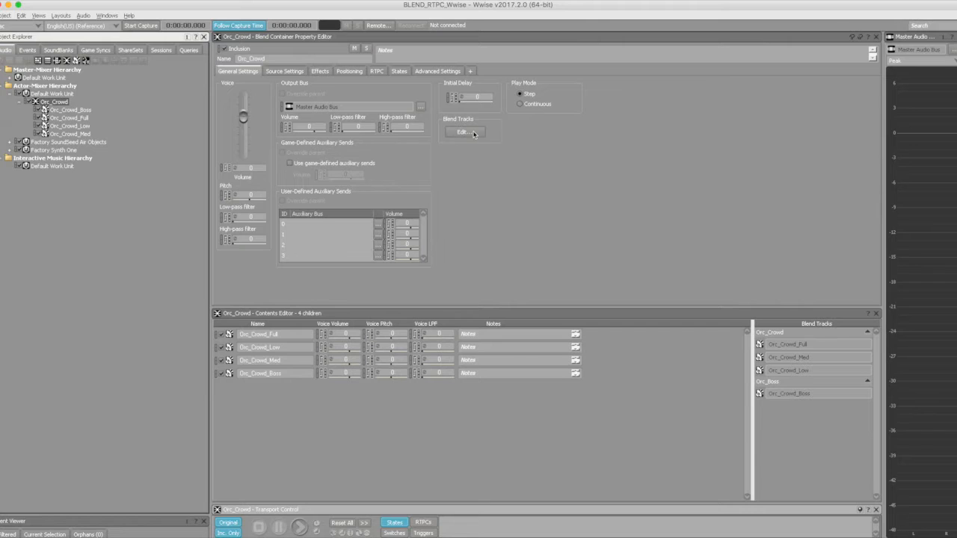
Show Orc_Crowd's blend tracks with the Full, Med, Low crossfades and Boss high-pass curve while playing
{"action": "left_click", "coordinate": [463, 132]}
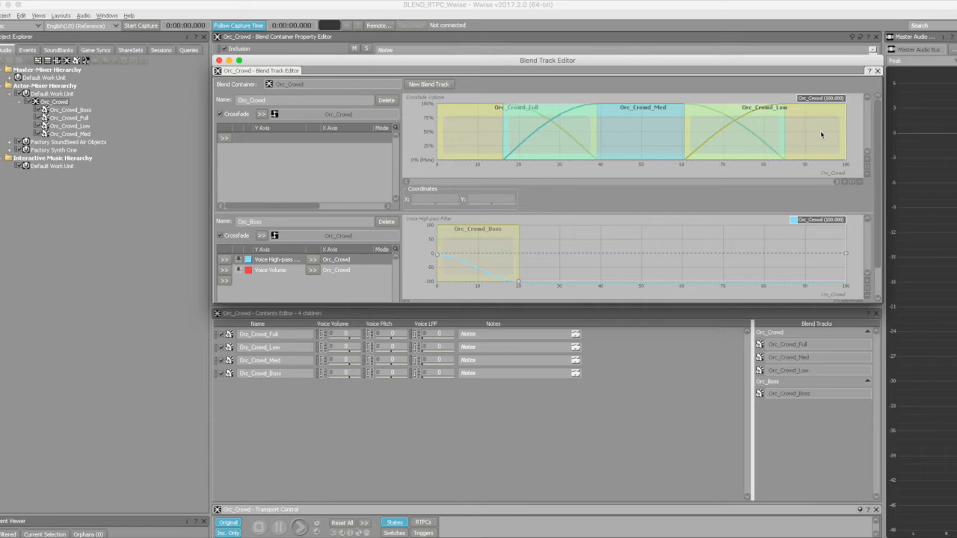
{"action": "mouse_move", "coordinate": [482, 217]}
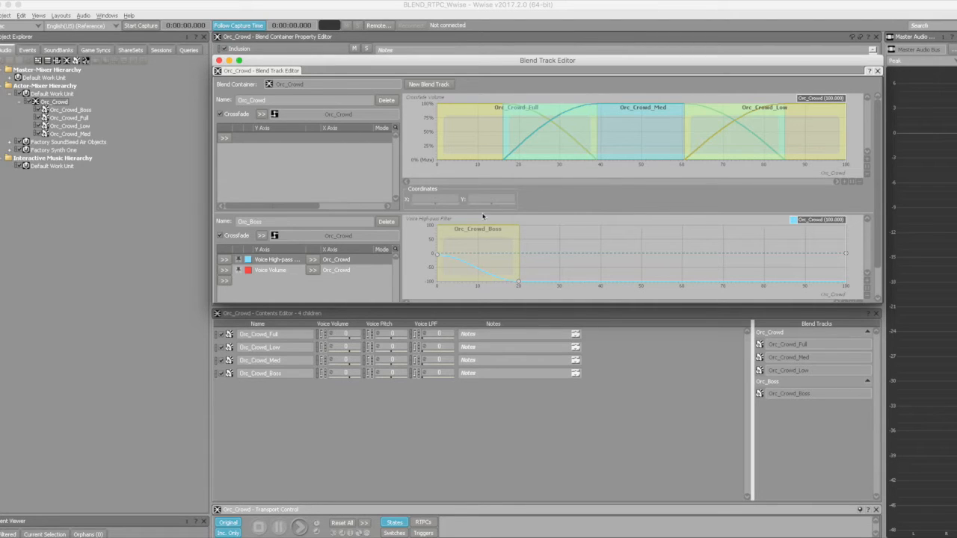
{"action": "mouse_move", "coordinate": [462, 236]}
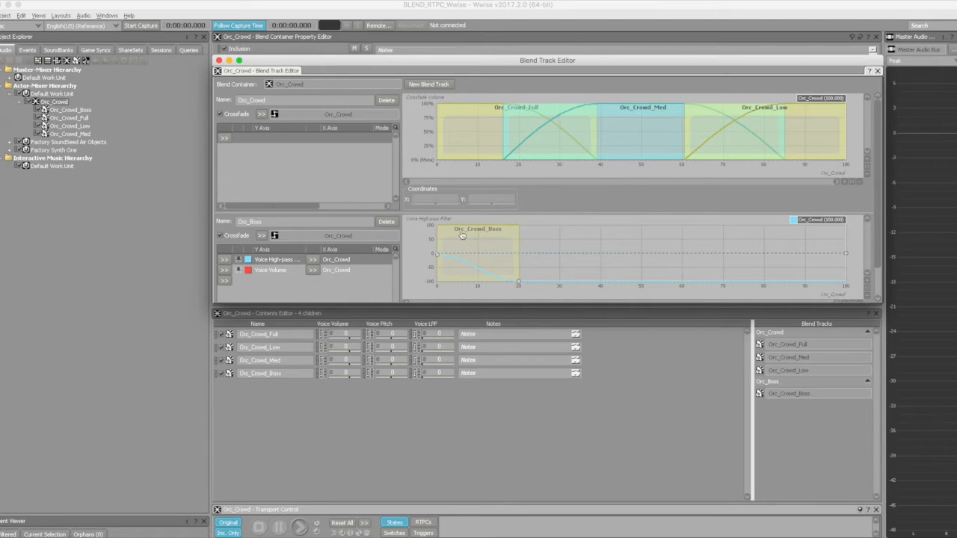
{"action": "mouse_move", "coordinate": [344, 243]}
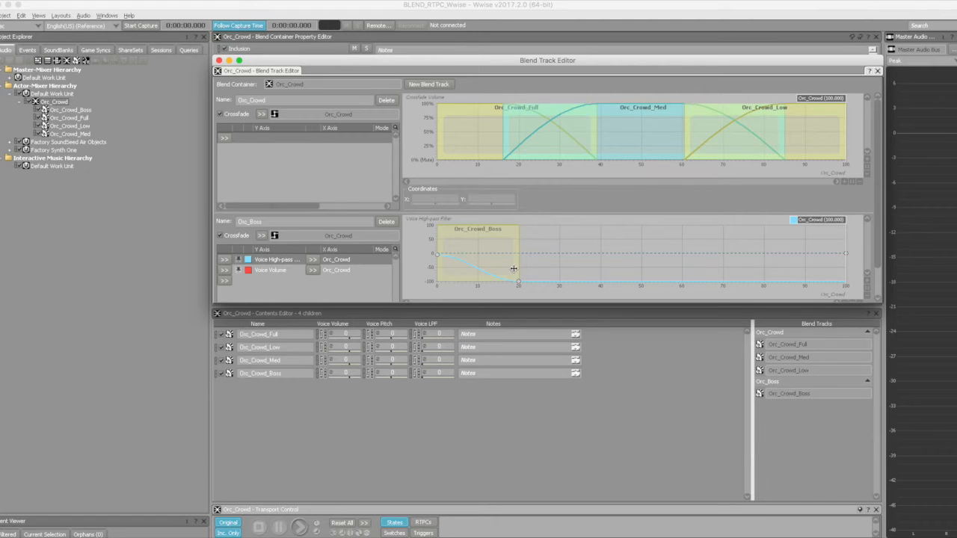
{"action": "mouse_move", "coordinate": [878, 416]}
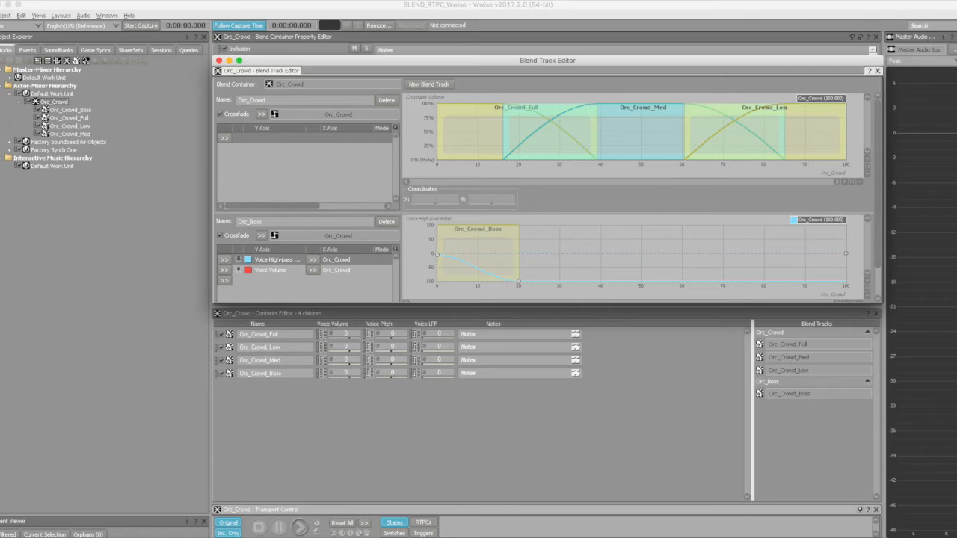
{"action": "left_click", "coordinate": [298, 527]}
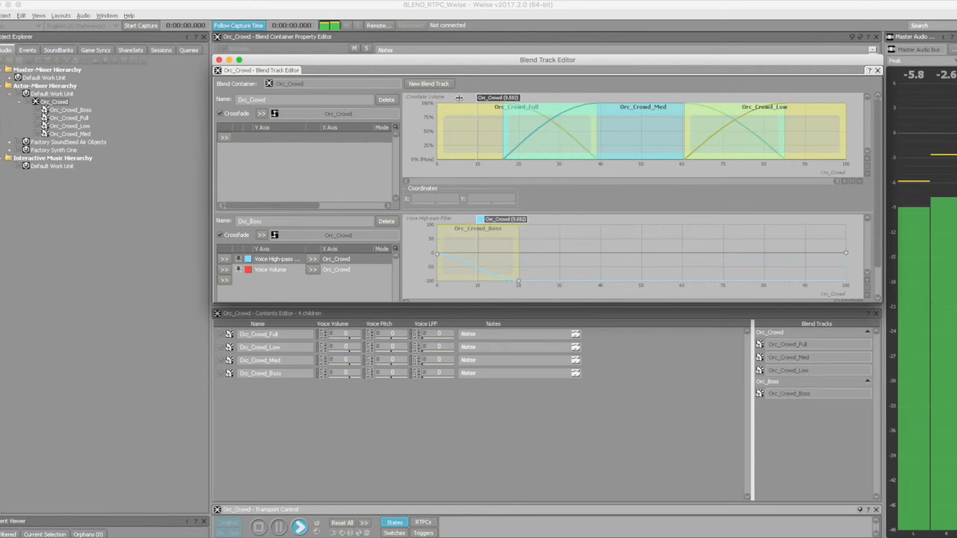
Sweep the Orc_Crowd RTPC cursor from the Full stem through the Med range toward the Low crossfade
{"action": "left_click_drag", "start_coordinate": [497, 97], "coordinate": [572, 97]}
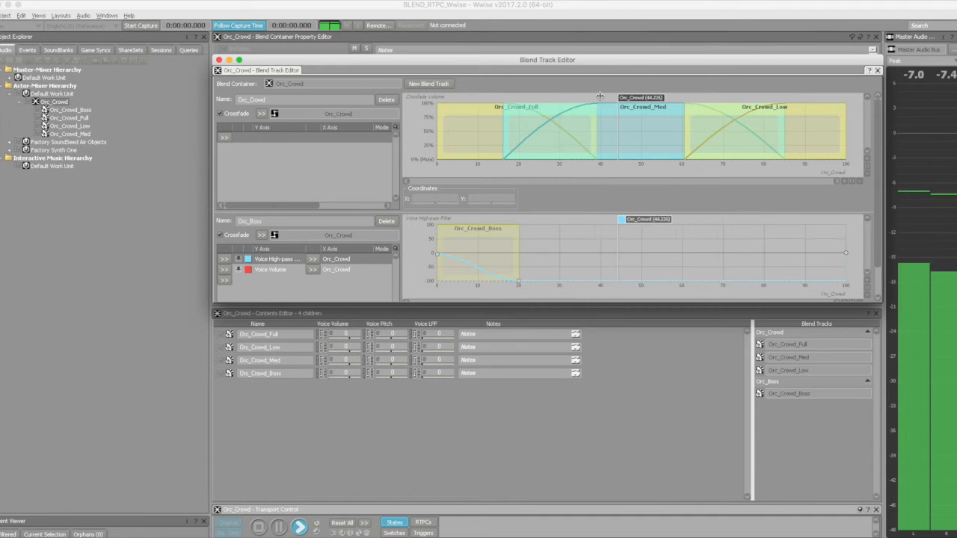
{"action": "left_click_drag", "start_coordinate": [618, 97], "coordinate": [686, 98]}
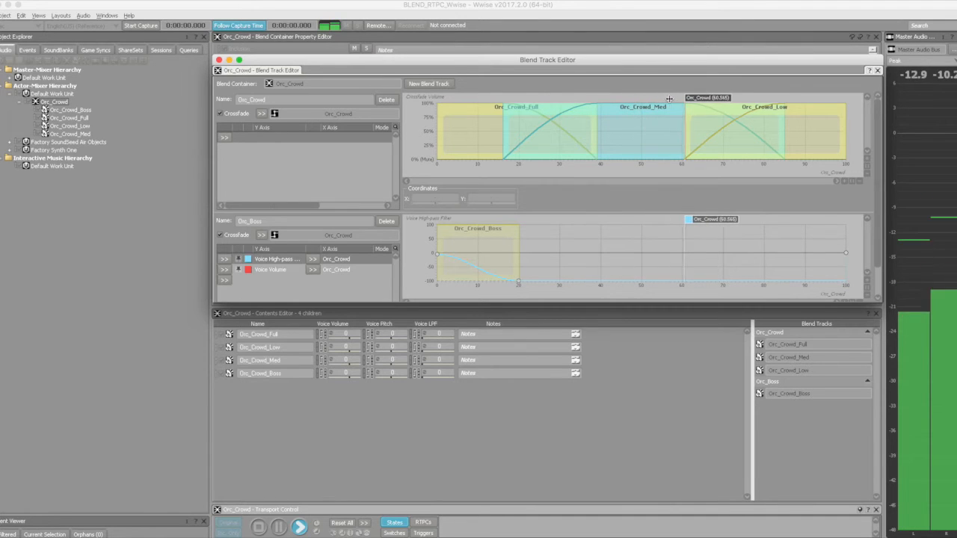
{"action": "left_click_drag", "start_coordinate": [669, 99], "coordinate": [752, 100]}
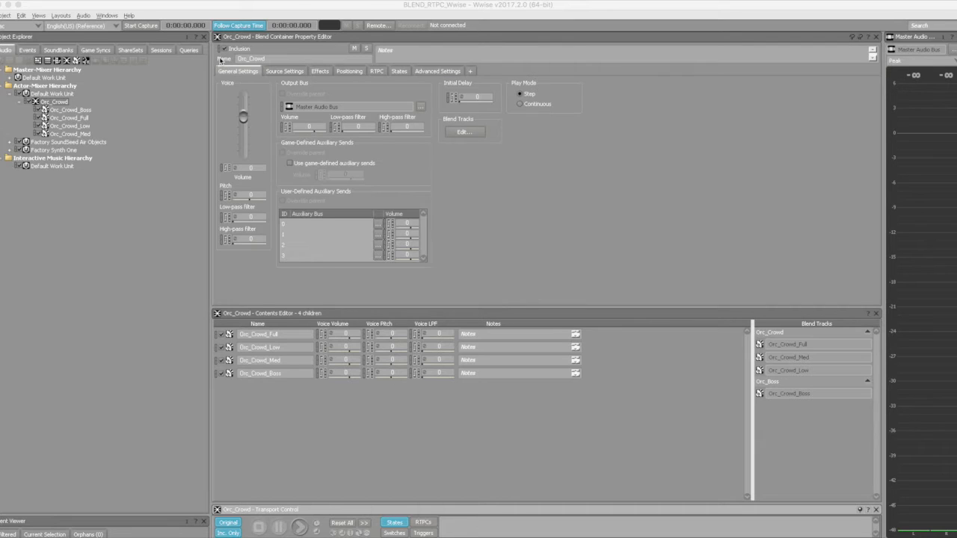
{"action": "left_click", "coordinate": [27, 50]}
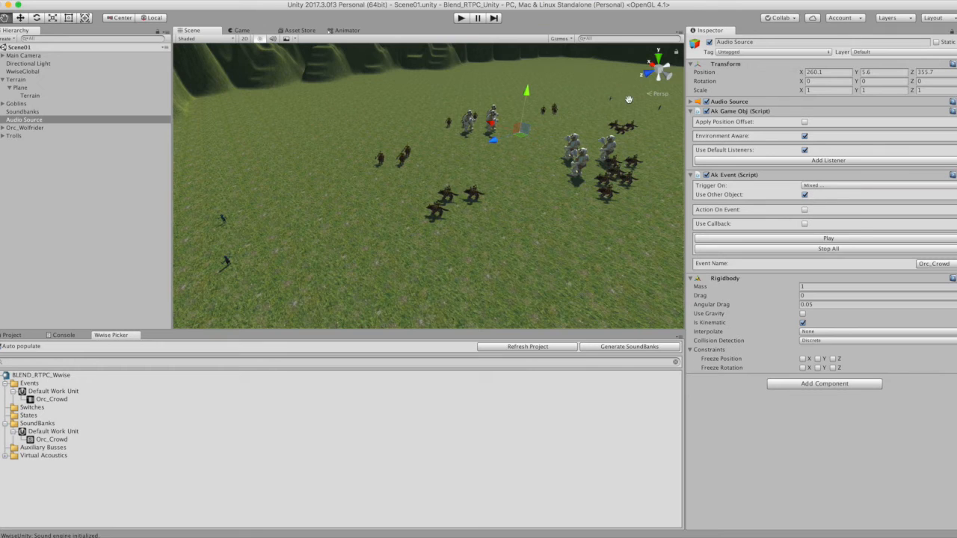
{"action": "mouse_move", "coordinate": [703, 91]}
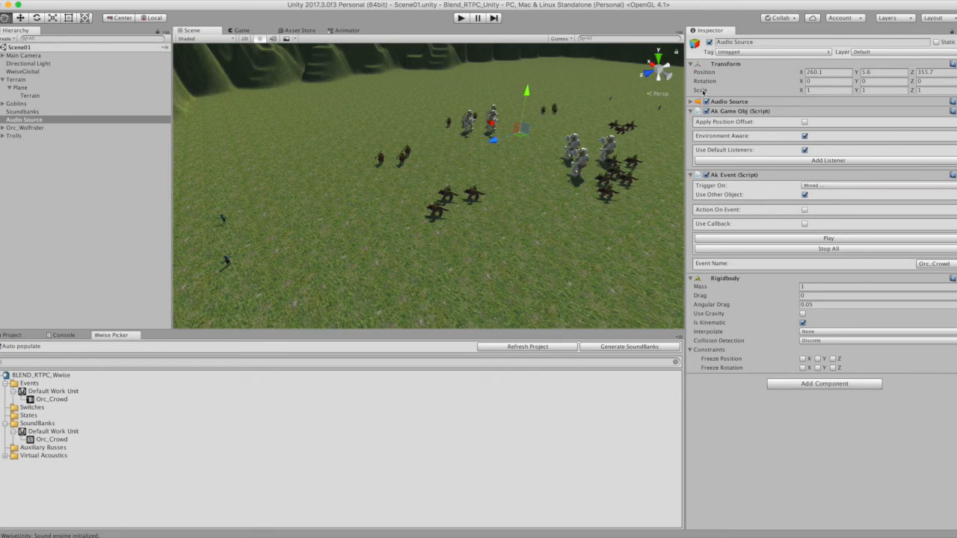
Expand the Audio Source to reveal its 3D sound settings and custom volume rolloff curve
{"action": "left_click", "coordinate": [691, 101]}
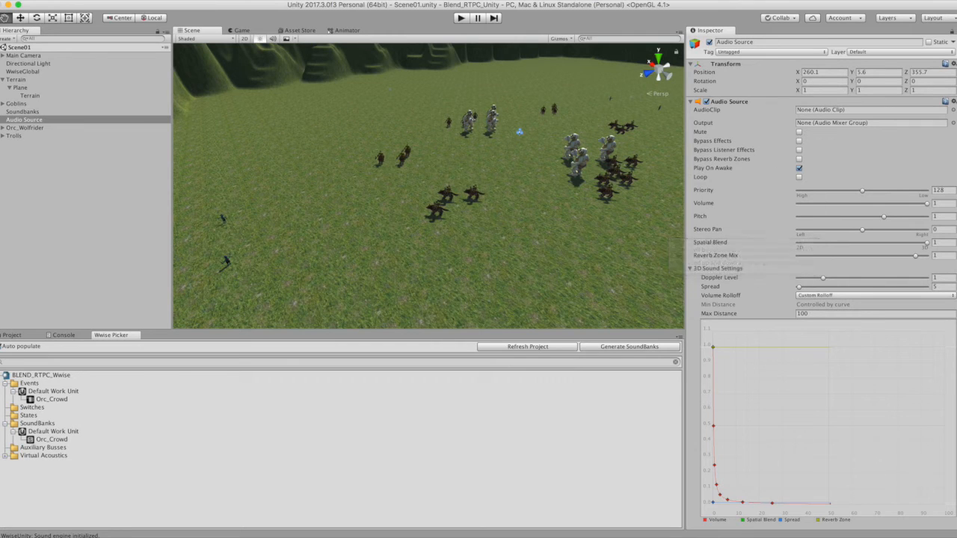
{"action": "left_click", "coordinate": [460, 18]}
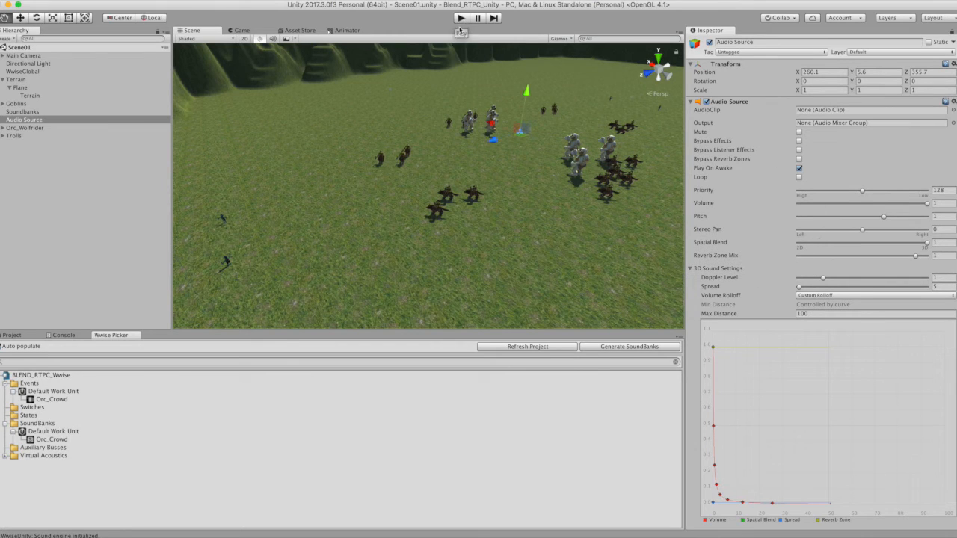
{"action": "mouse_move", "coordinate": [462, 18]}
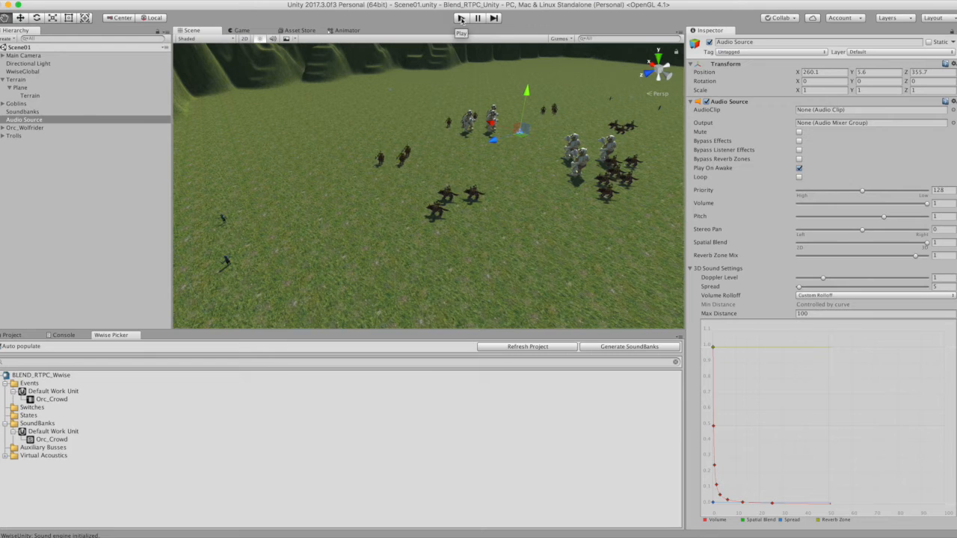